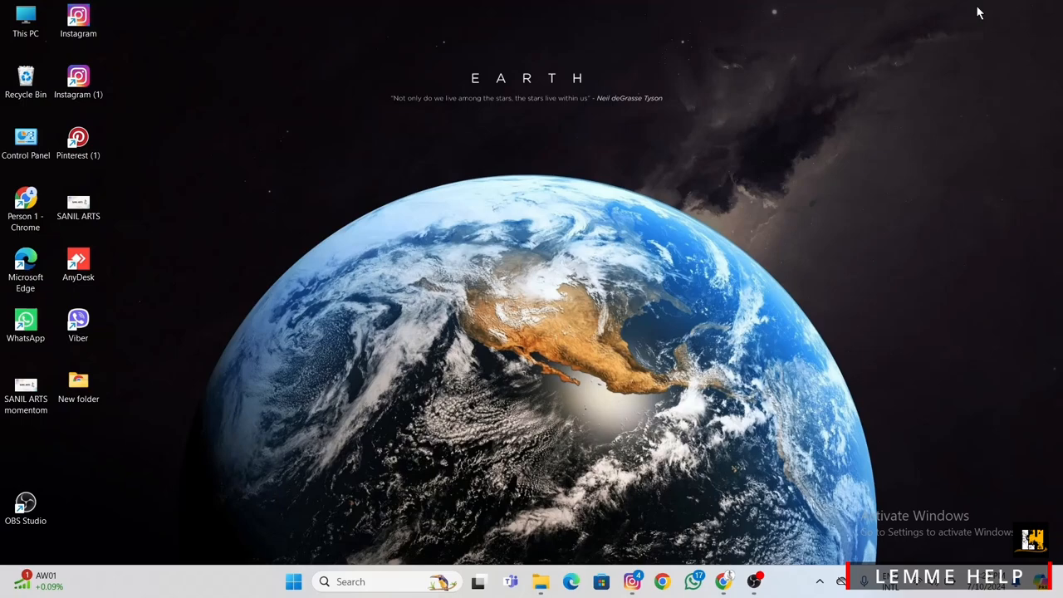
{"action": "mouse_move", "coordinate": [290, 405]}
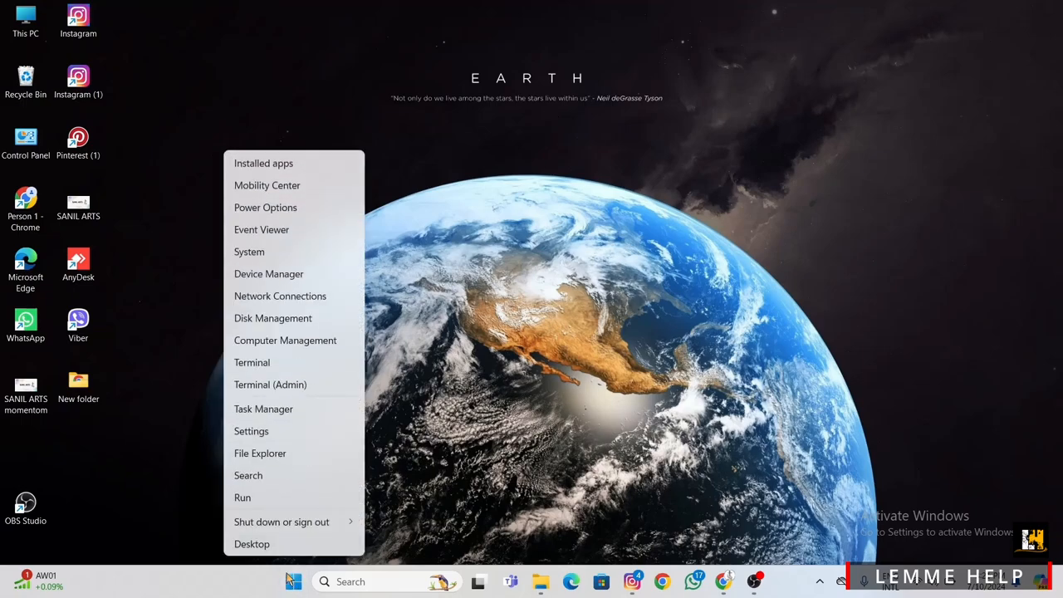
Launch Device Manager to show the full hardware category list
{"action": "left_click", "coordinate": [286, 282]}
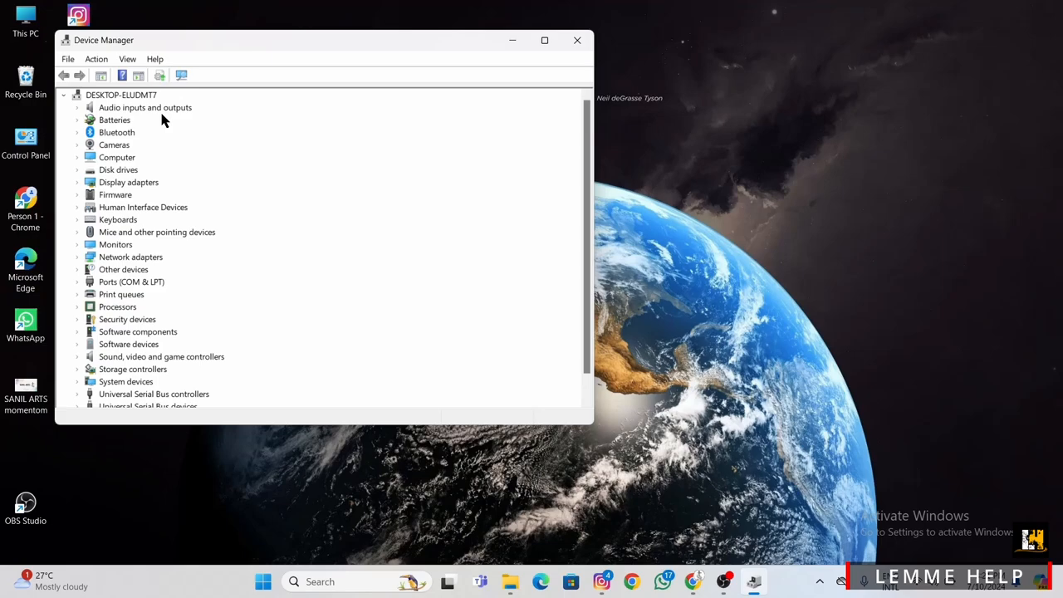
{"action": "mouse_move", "coordinate": [128, 193]}
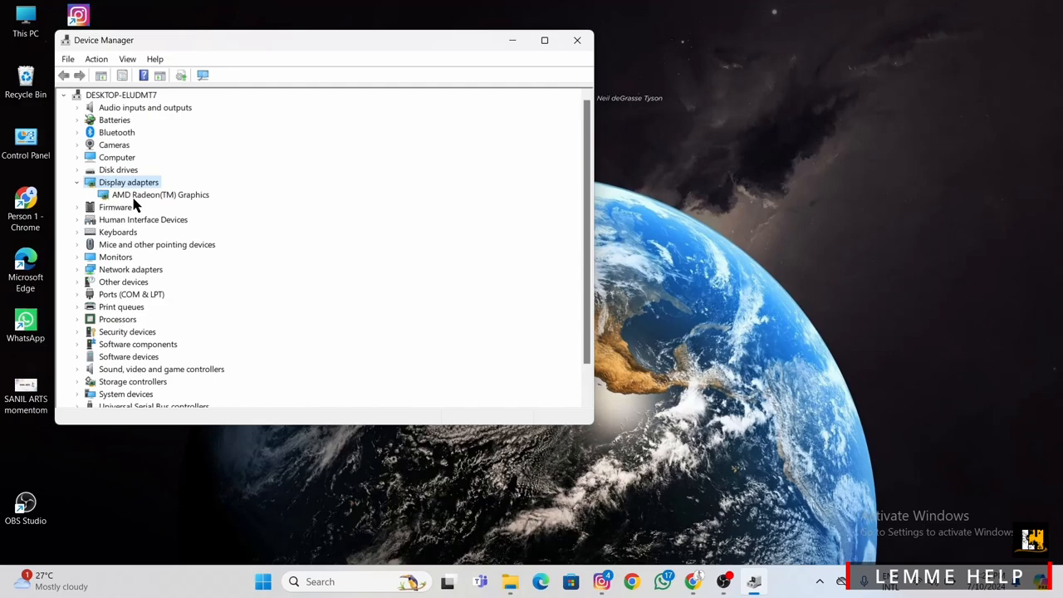
Show the Update, Disable and Uninstall actions for AMD Radeon(TM) Graphics
{"action": "right_click", "coordinate": [159, 195]}
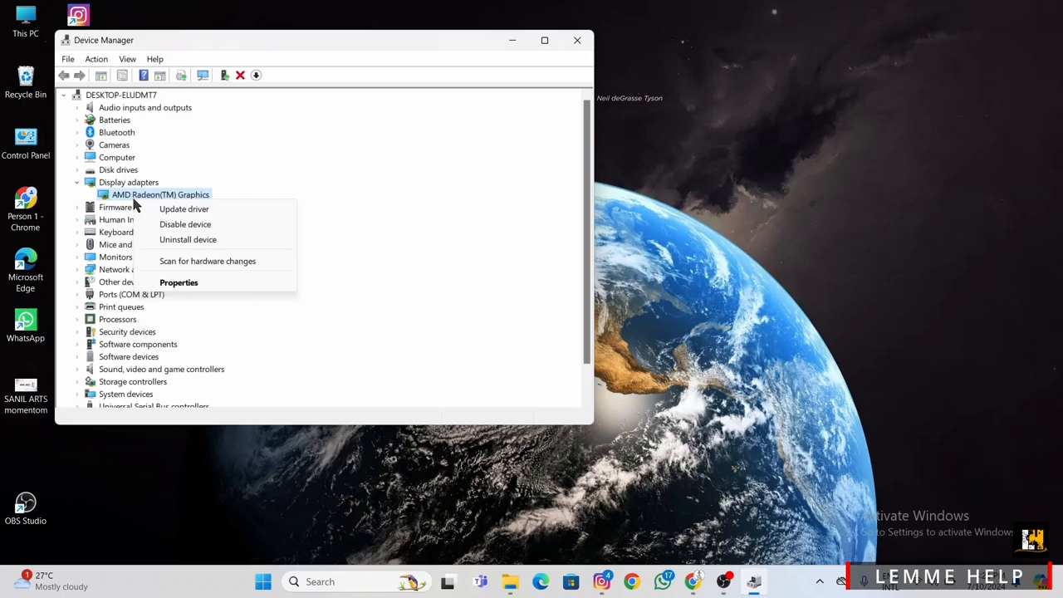
{"action": "mouse_move", "coordinate": [188, 239]}
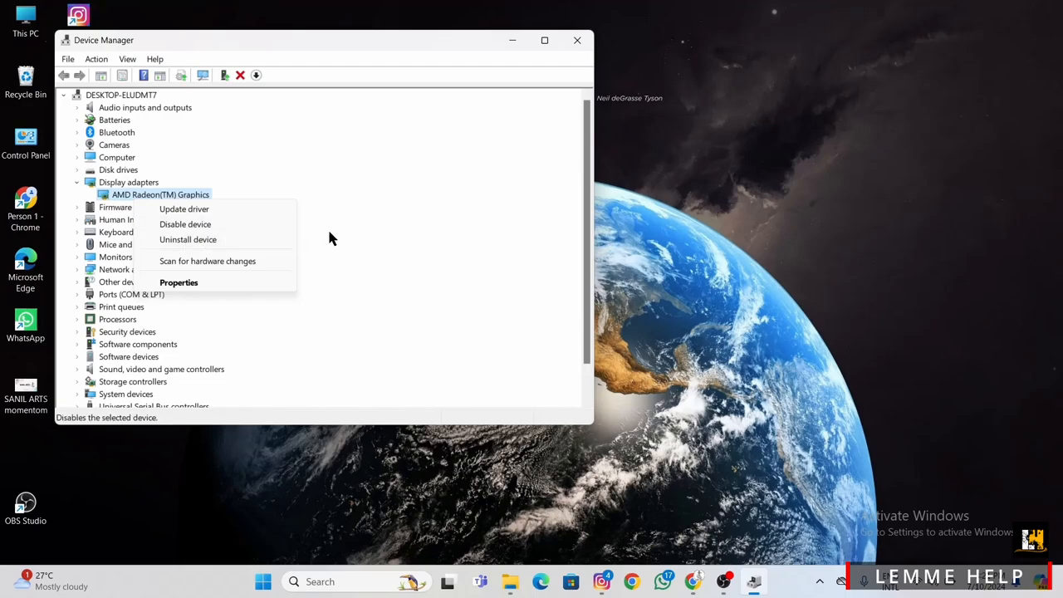
Dismiss the adapter's context menu and close Device Manager, returning to the desktop
{"action": "left_click", "coordinate": [330, 240]}
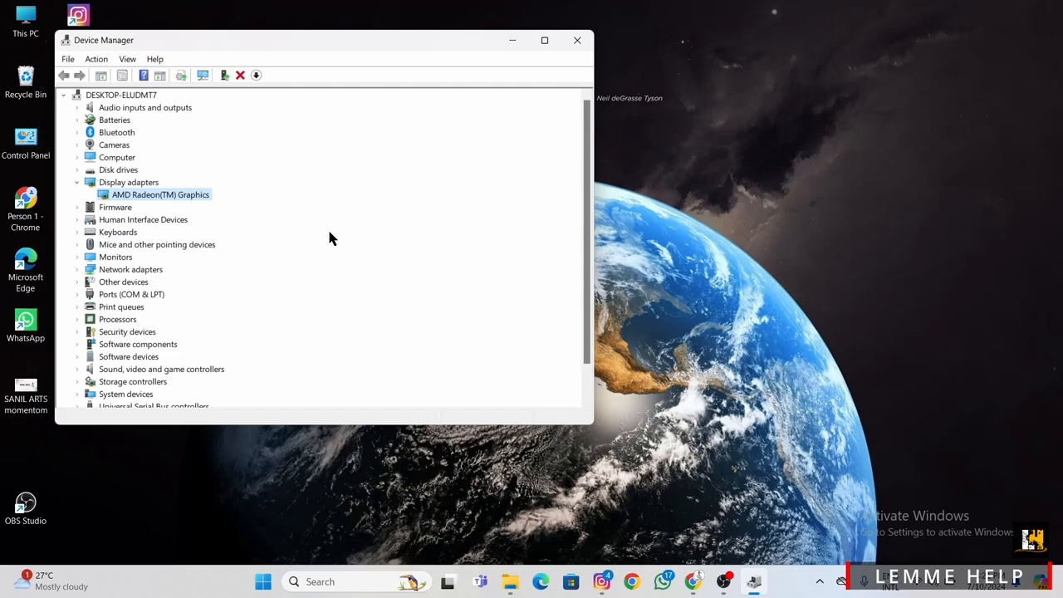
{"action": "mouse_move", "coordinate": [596, 27]}
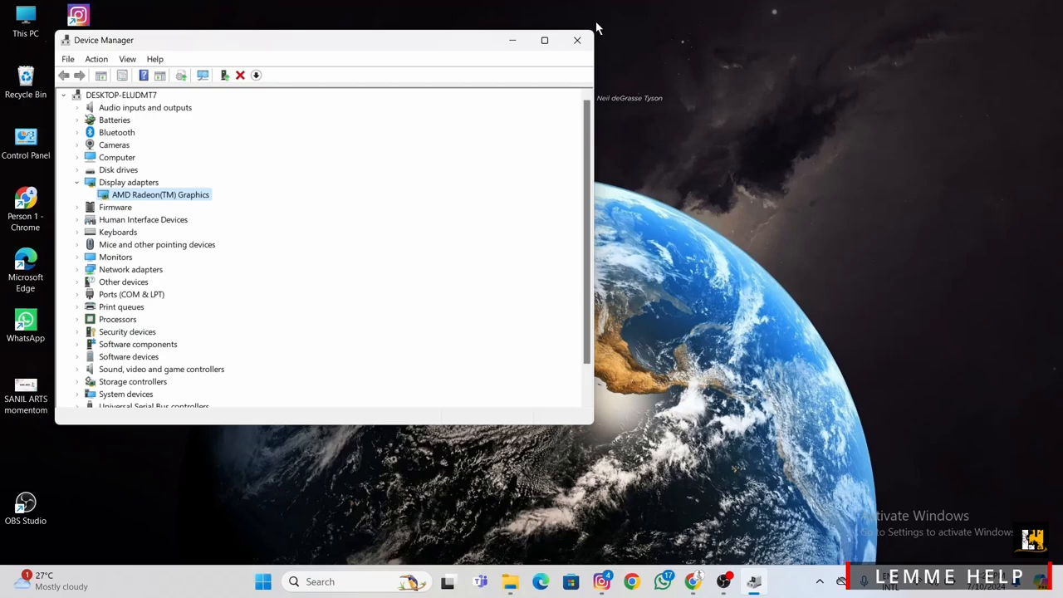
{"action": "mouse_move", "coordinate": [548, 10]}
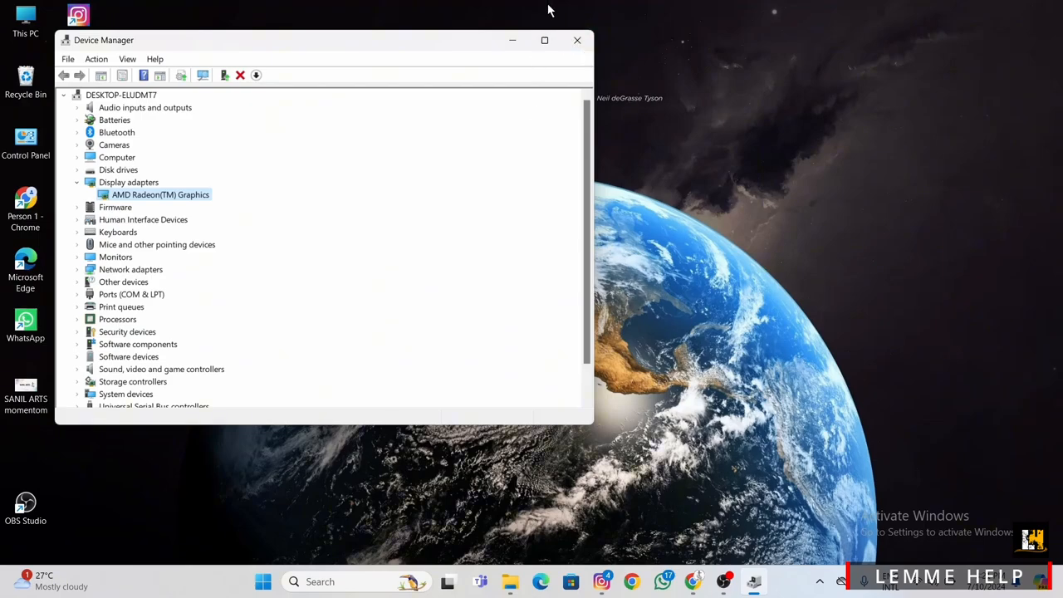
{"action": "left_click", "coordinate": [577, 40]}
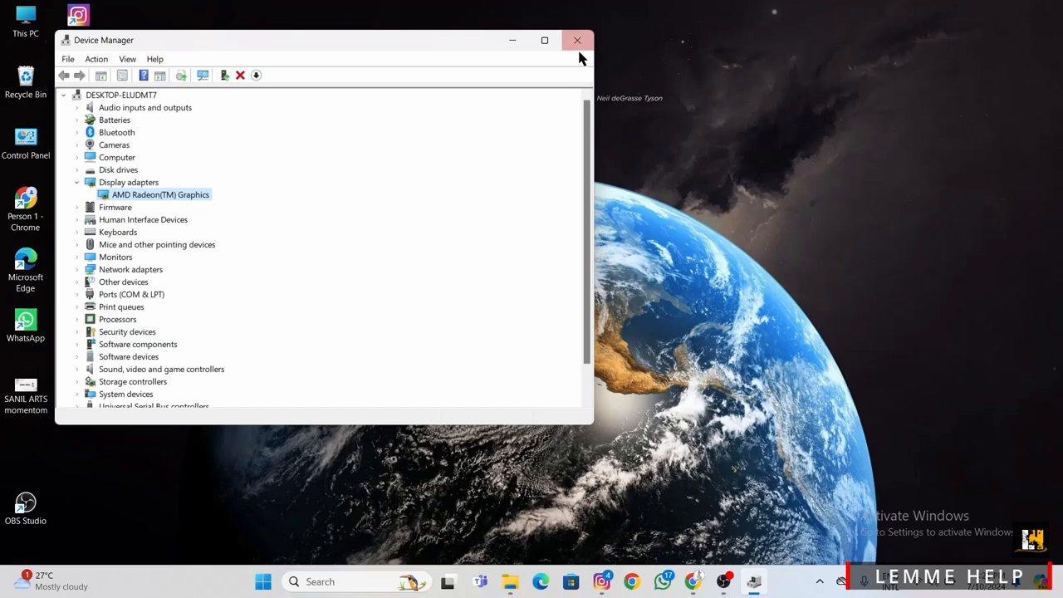
{"action": "left_click", "coordinate": [578, 40]}
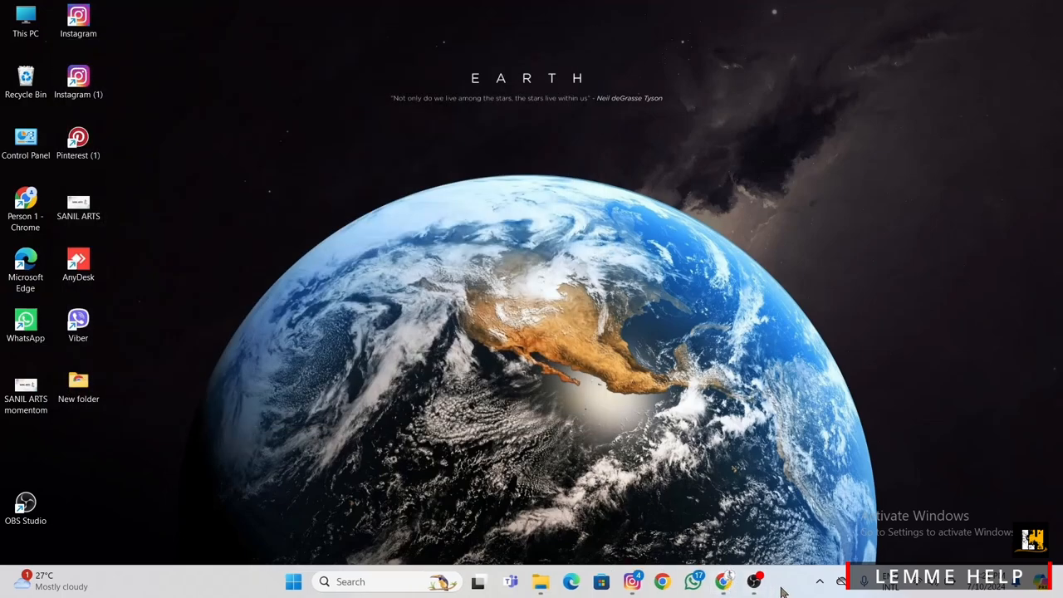